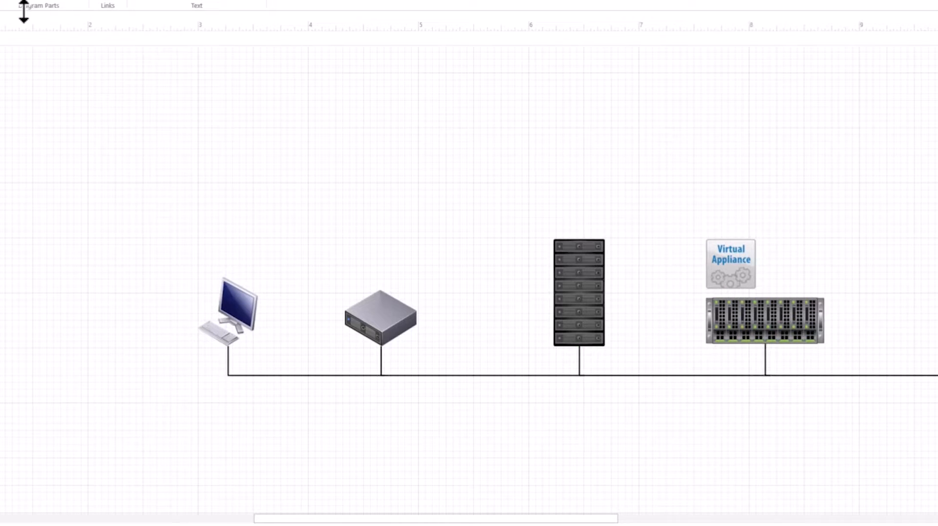
# Label the diagram machines with 192.168.1.11/24, AD/DNS Server and 192.168.1.10/24
pyautogui.write('192.168.1.11/24')
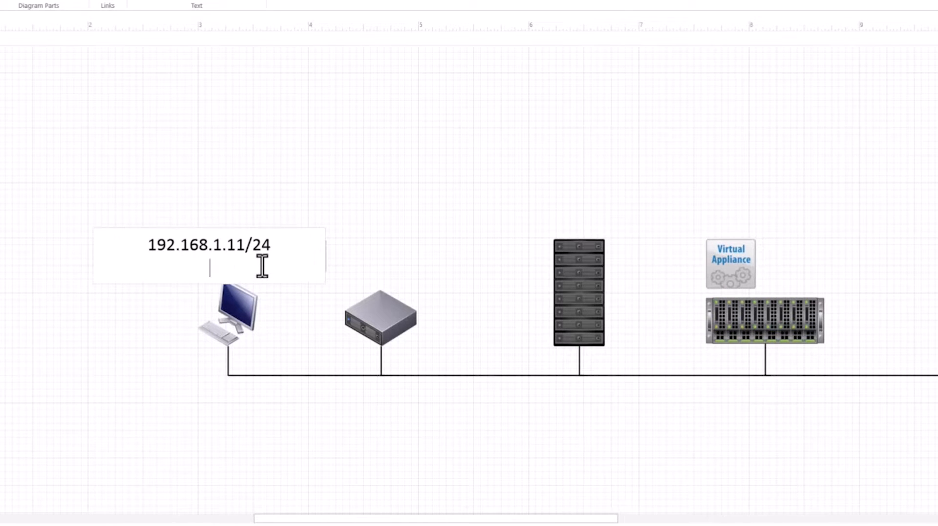
pyautogui.write('AD/DNS Se')
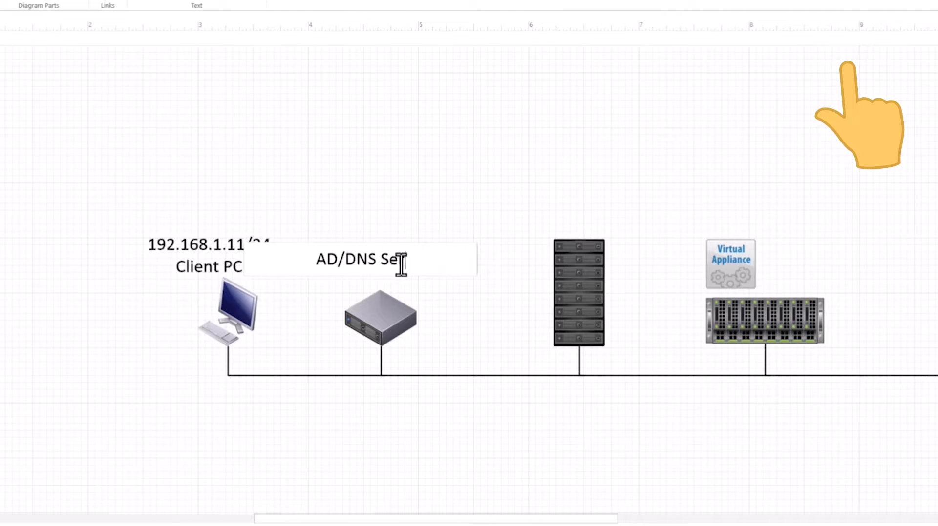
pyautogui.write('192.168.1.10/24')
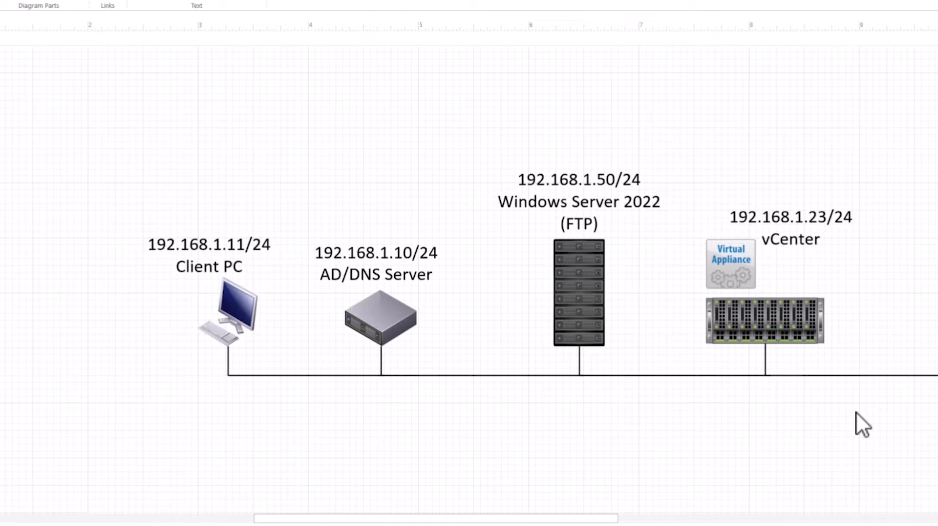
# Mount the VCSA ISO and launch the installer from vcsa-ui-installer\win32
pyautogui.rightClick(16, 168)
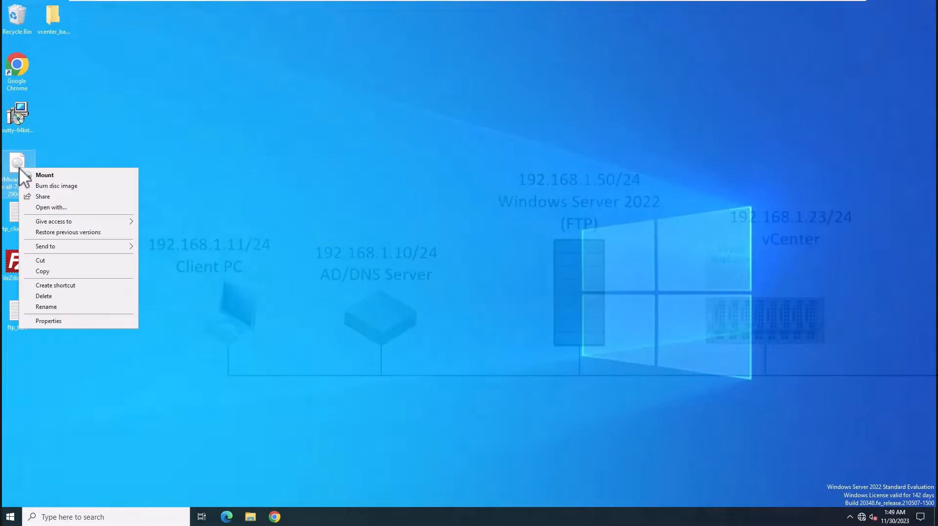
pyautogui.click(45, 175)
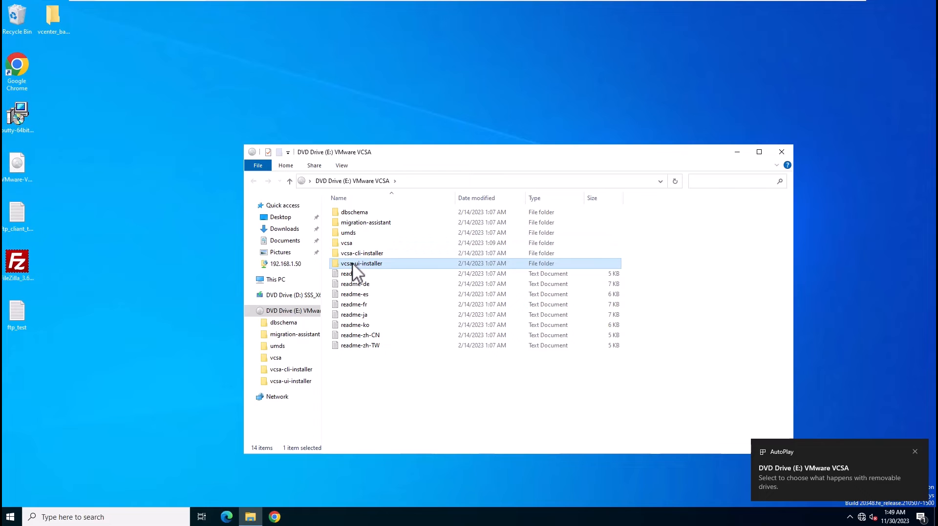
pyautogui.doubleClick(361, 264)
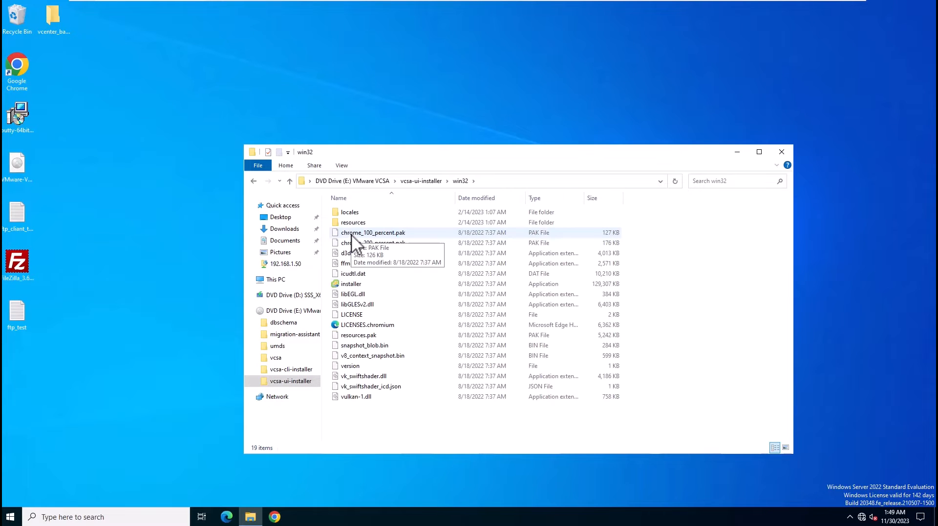
pyautogui.doubleClick(352, 283)
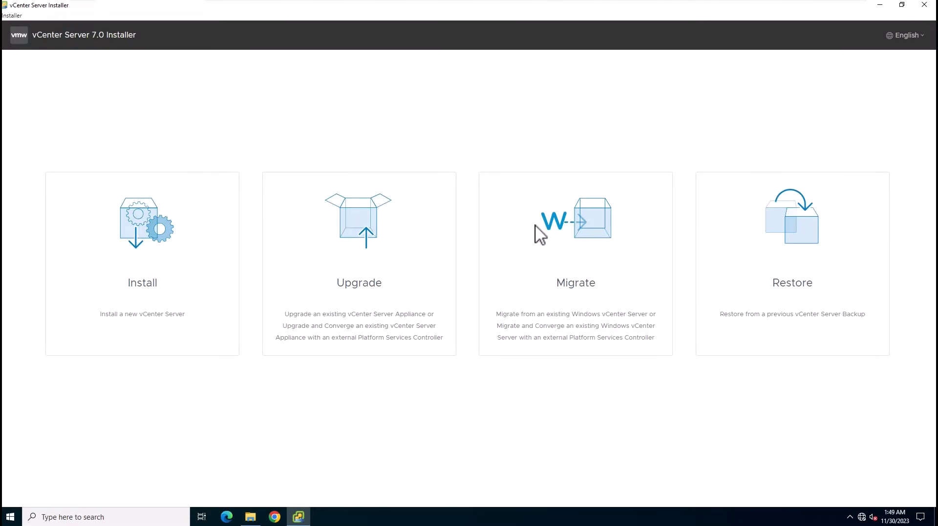
pyautogui.moveTo(792, 276)
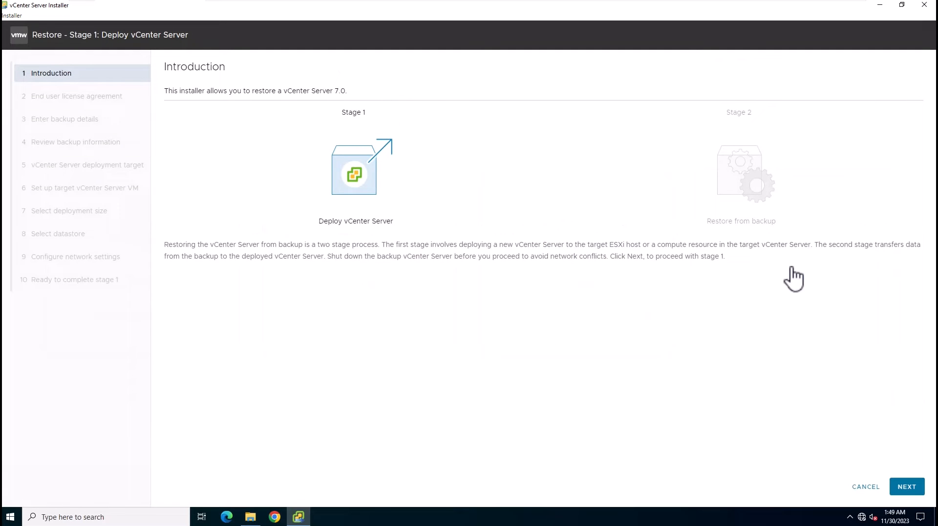
pyautogui.moveTo(785, 277)
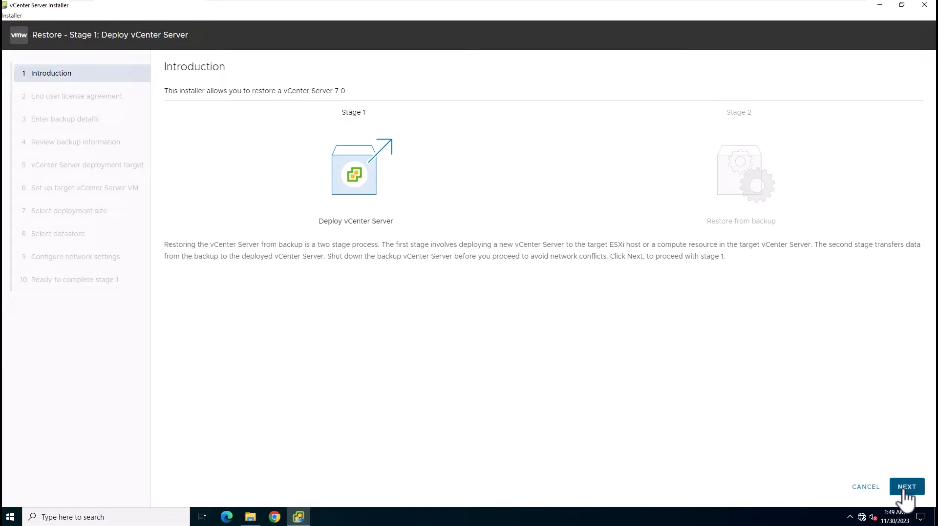
# Pass the restore introduction and accept the license terms to reach backup details
pyautogui.click(906, 486)
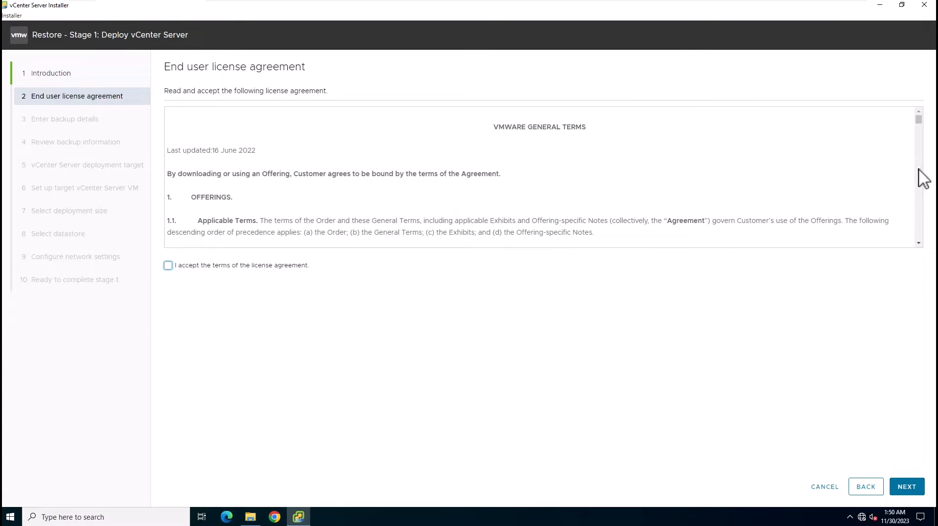
pyautogui.scroll(-3)
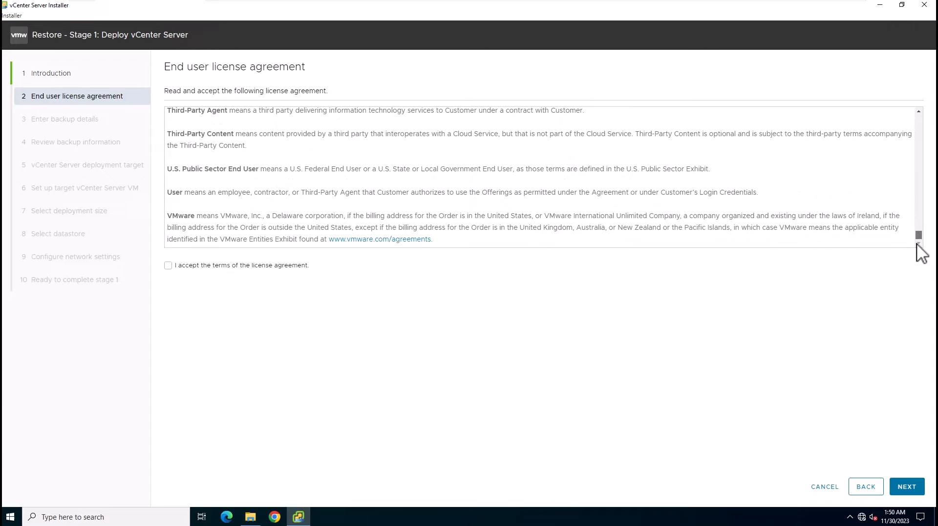
pyautogui.click(168, 266)
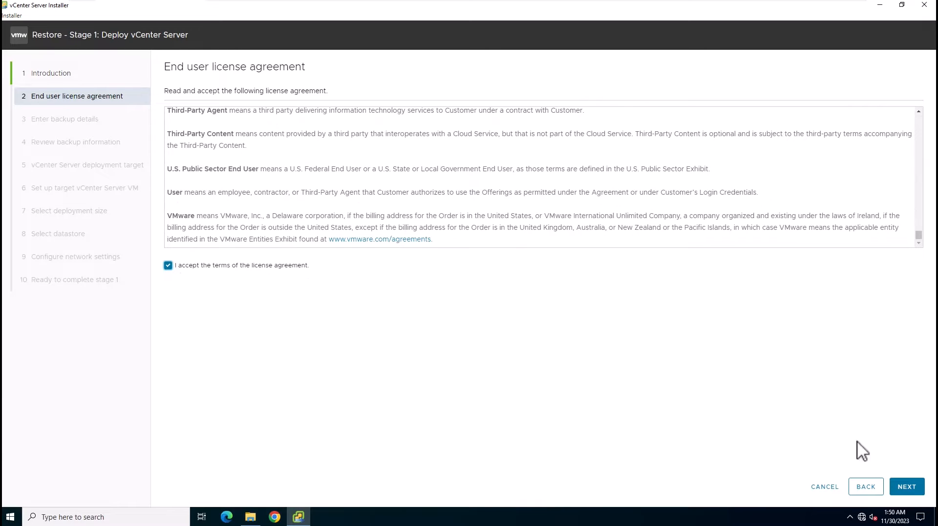
pyautogui.click(906, 487)
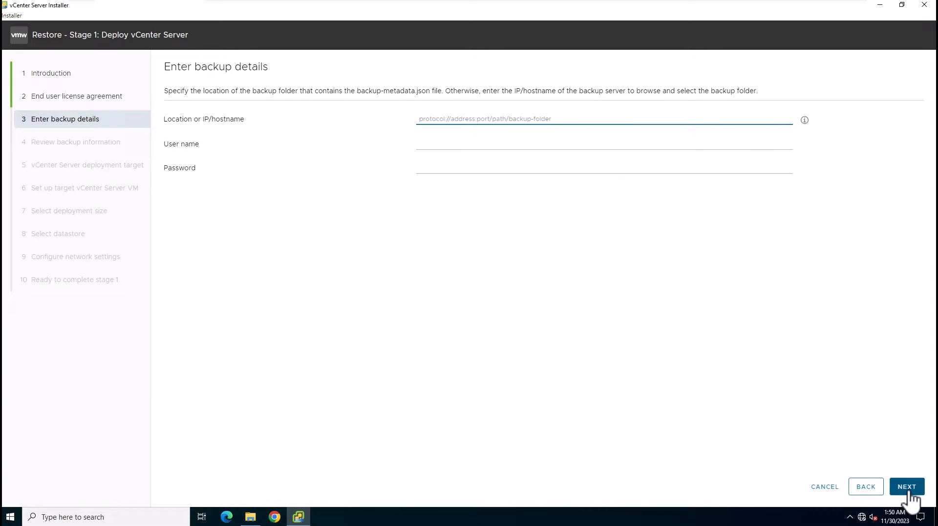
# Enter backup location ftp://192.168.1.50:21/ with credentials and submit to browse the server
pyautogui.click(598, 119)
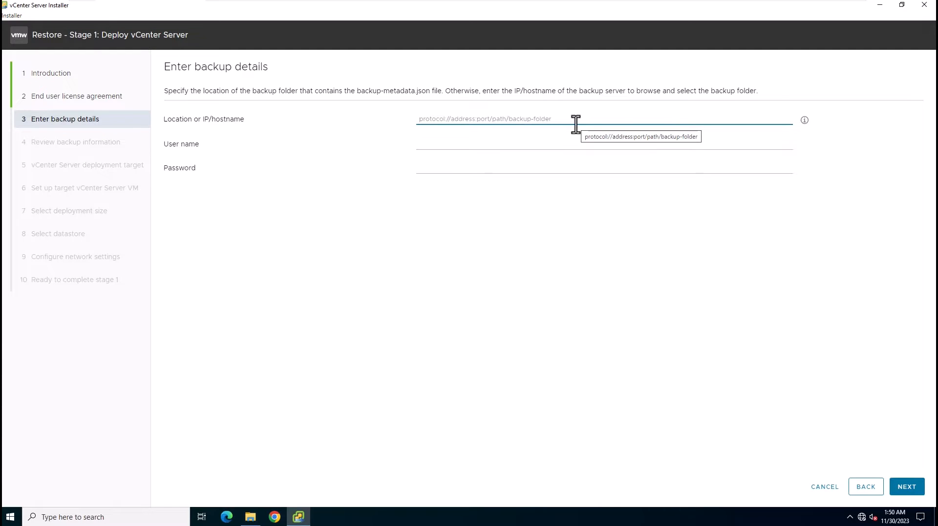
pyautogui.click(484, 119)
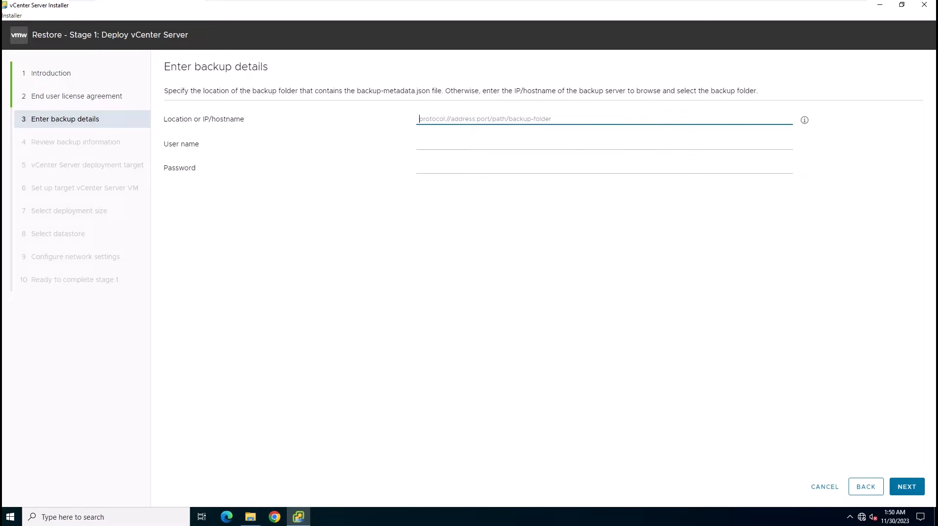
pyautogui.write('ftp://')
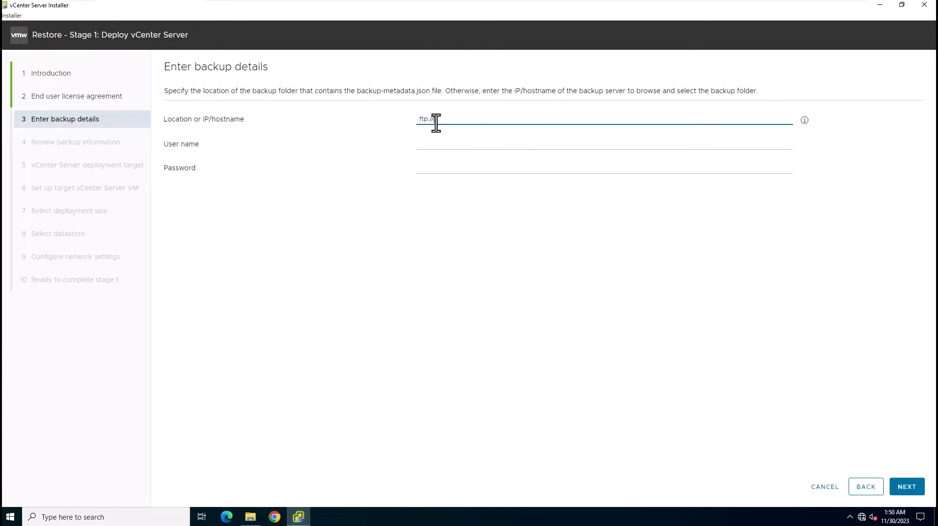
pyautogui.write('92.16')
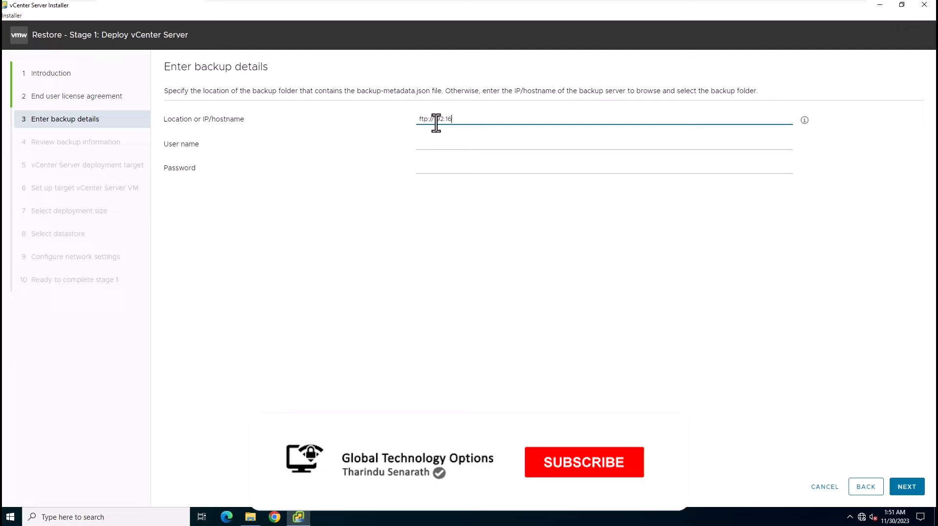
pyautogui.write('8.1.50:21/')
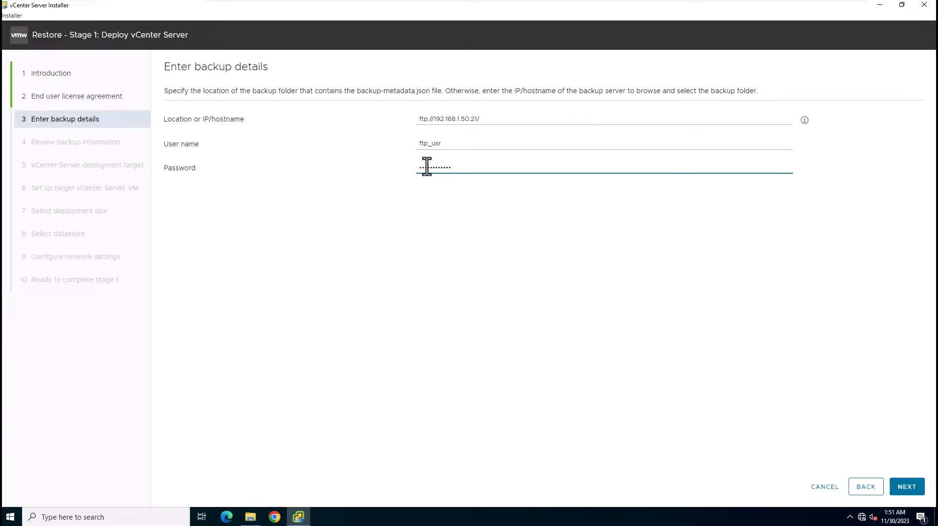
pyautogui.click(906, 486)
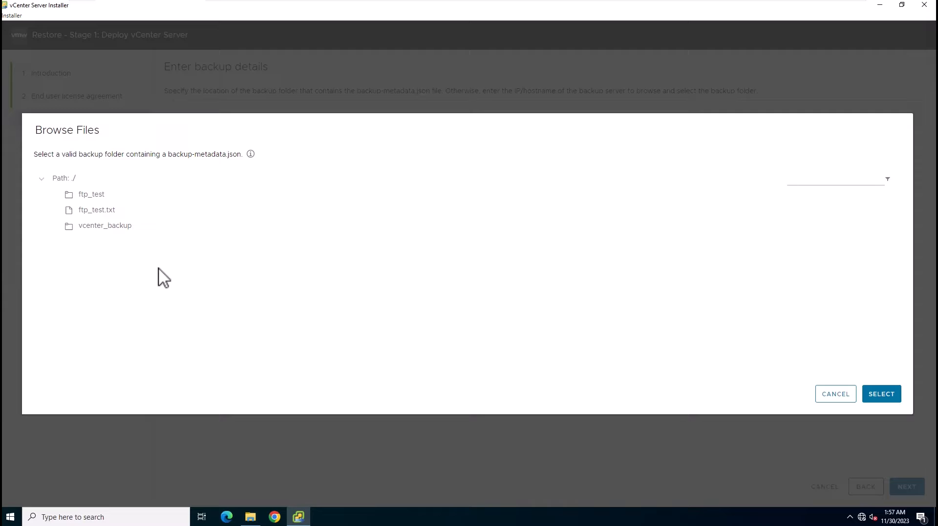
# Select the dated 7.0.3.01300 folder under vcenter_backup/vCenter/sn_vcsa.gto.net as the backup location
pyautogui.click(104, 225)
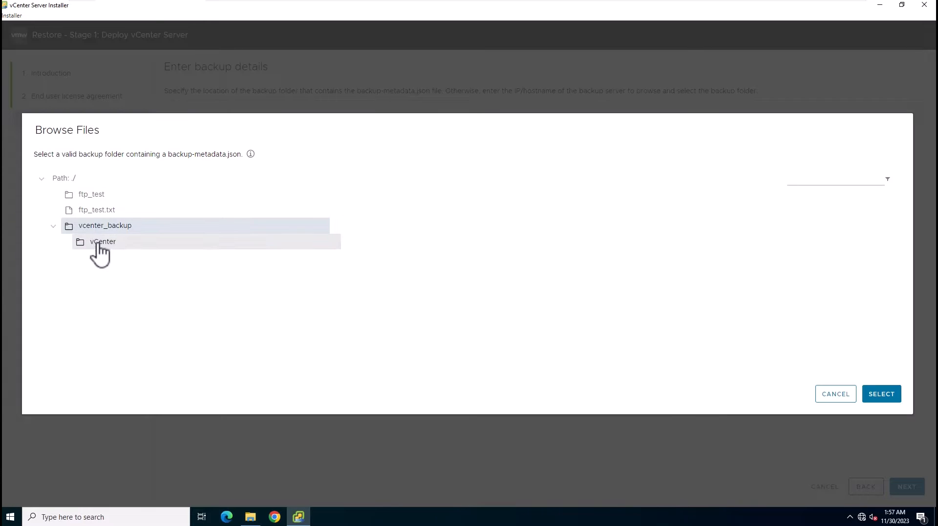
pyautogui.click(102, 241)
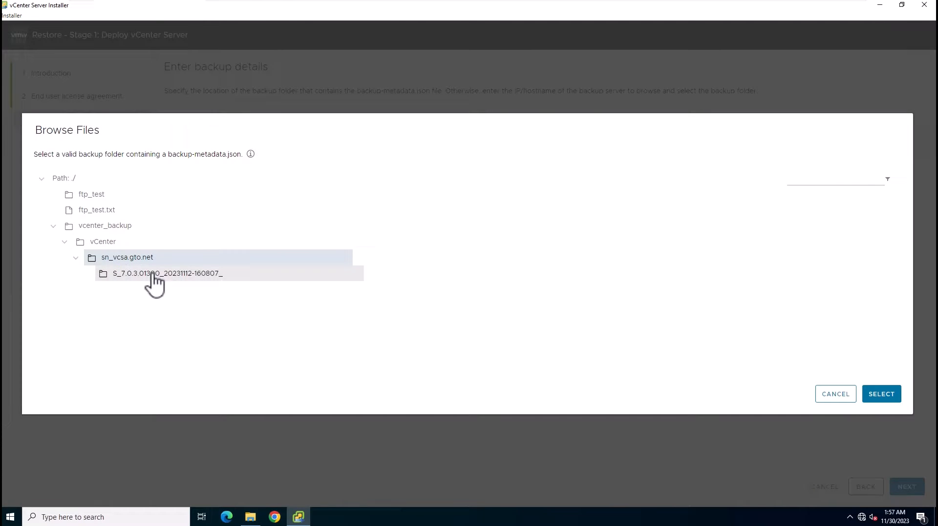
pyautogui.doubleClick(167, 273)
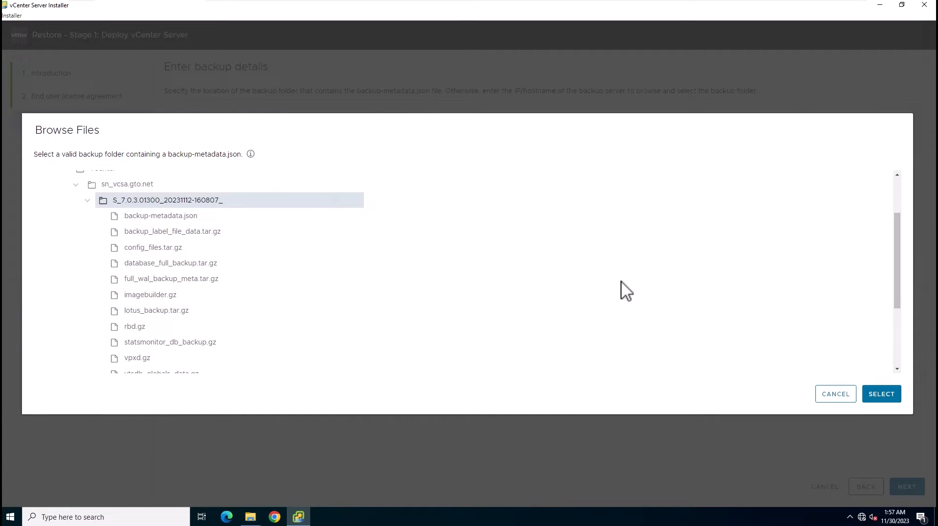
pyautogui.click(880, 394)
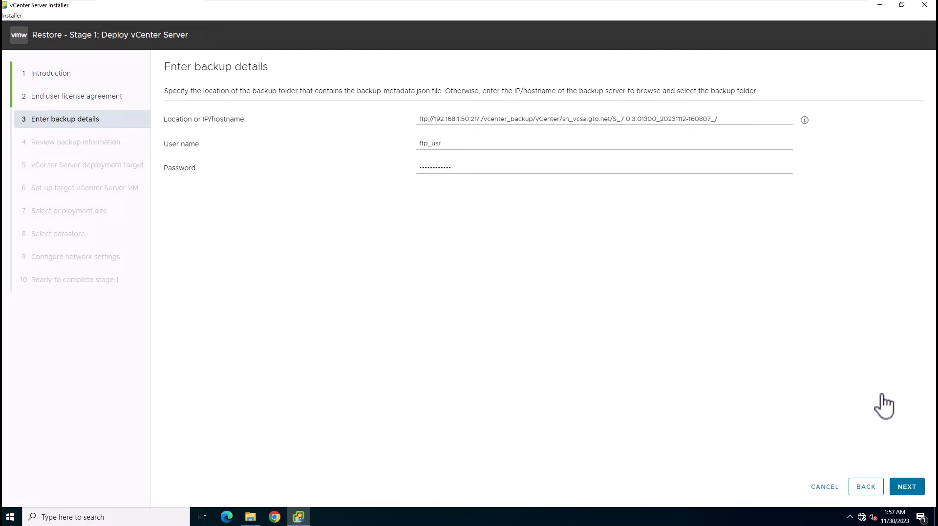
# Validate the backup, showing host vcsa.gto.net, version 7.0.3.01300
pyautogui.click(906, 487)
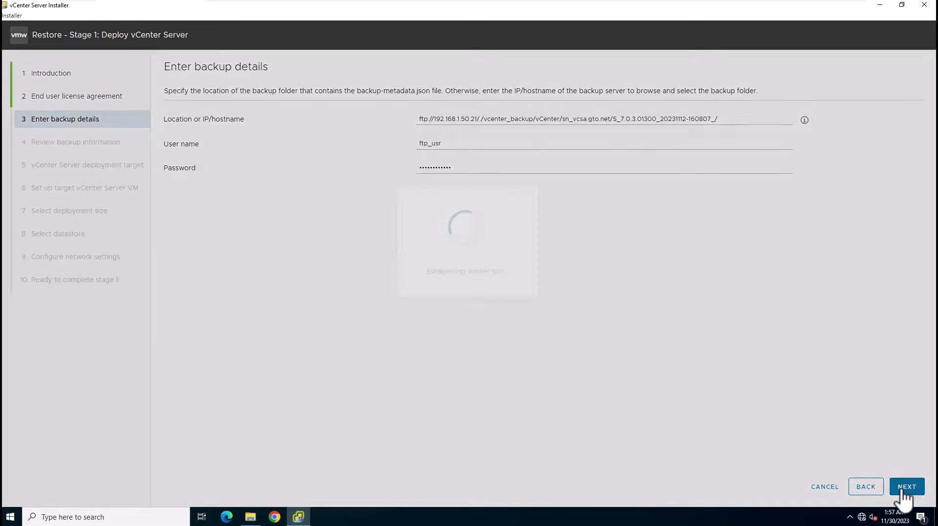
pyautogui.click(906, 487)
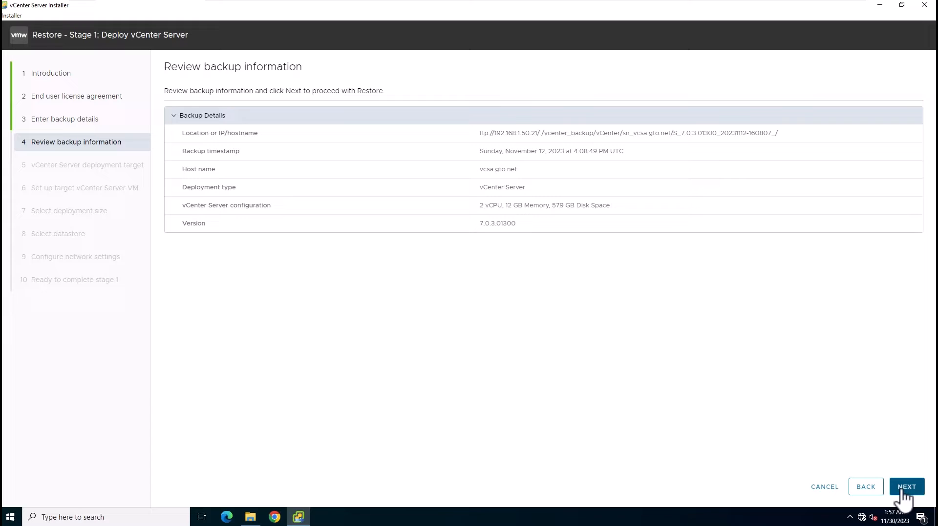
pyautogui.moveTo(684, 265)
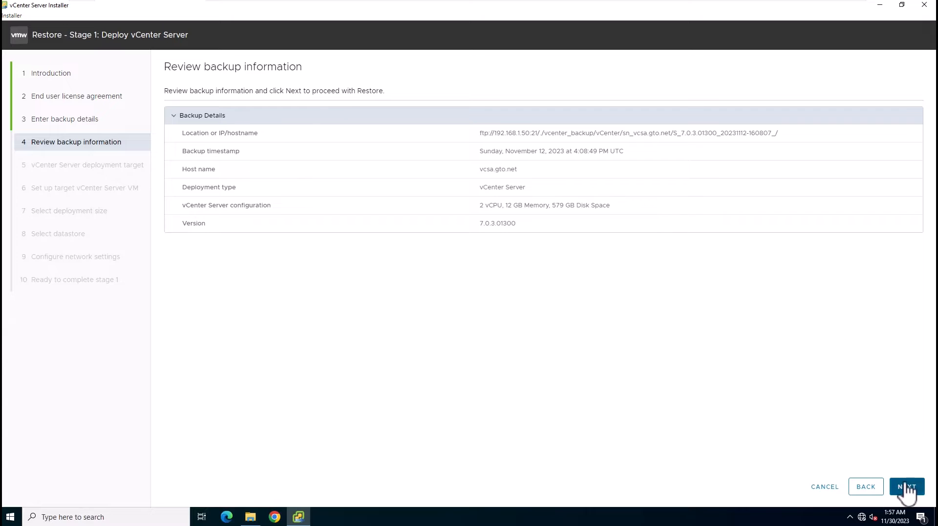
# Set ESXi host 192.168.1.101 with root credentials as the deployment target and submit it
pyautogui.click(907, 486)
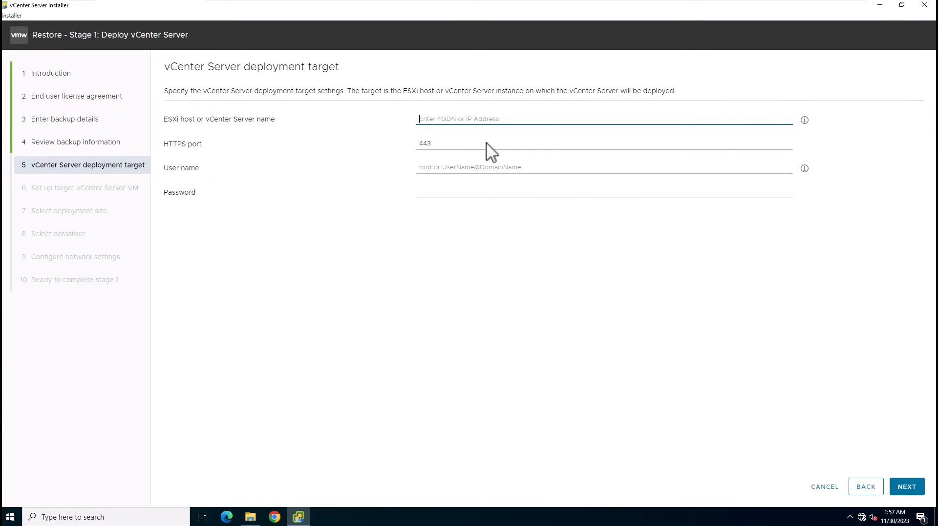
pyautogui.write('192')
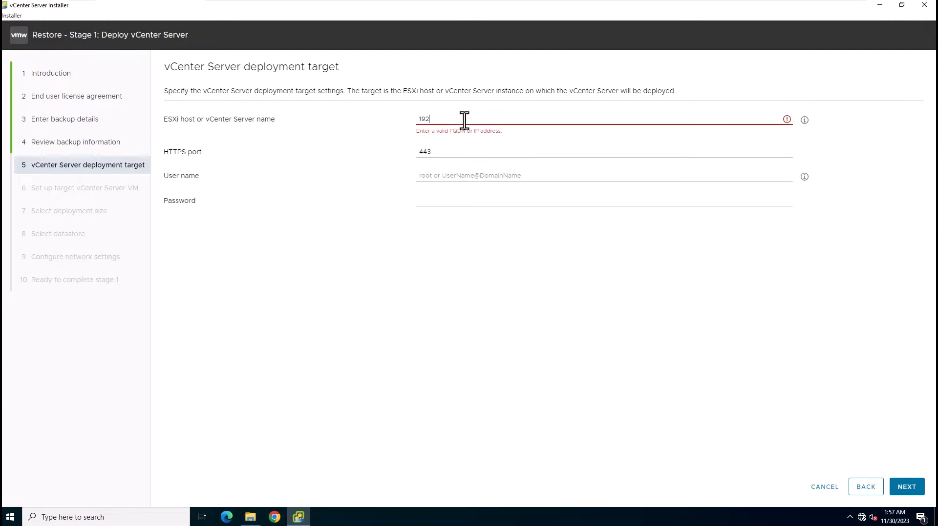
pyautogui.write('.168.1.101')
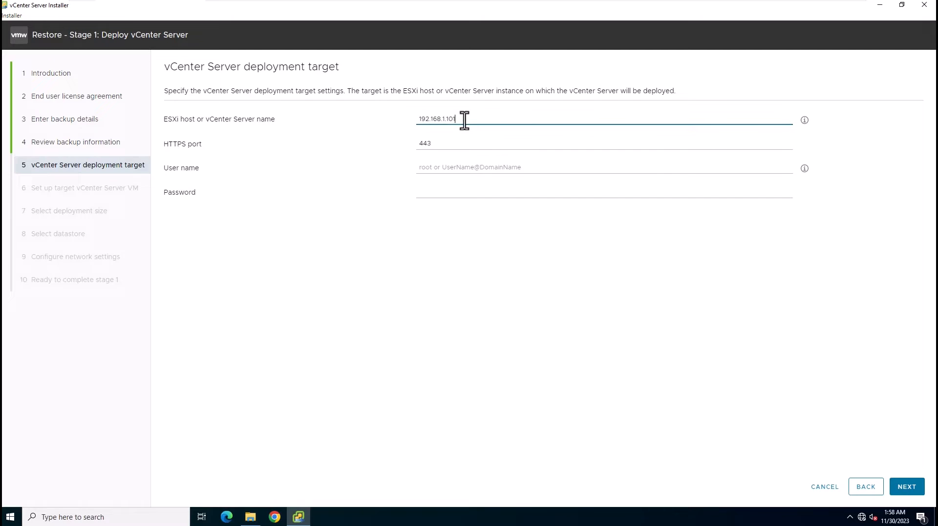
pyautogui.write('root')
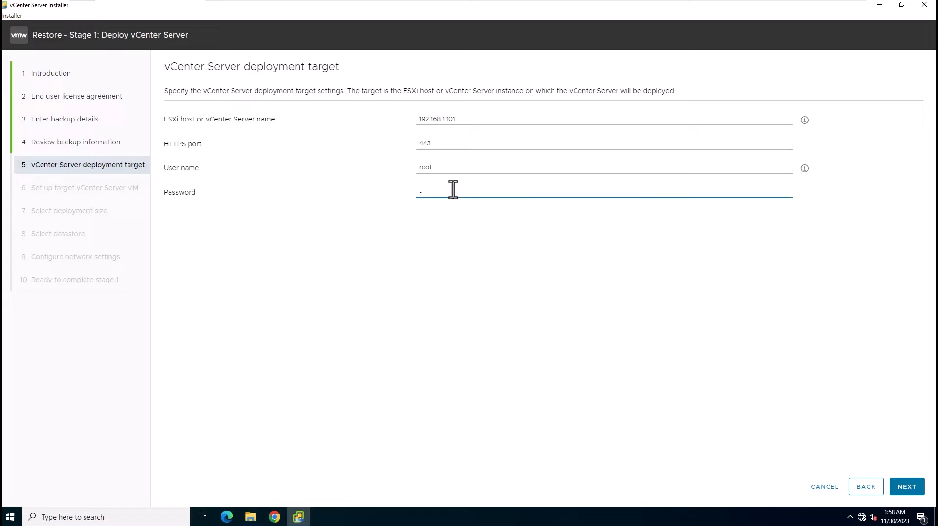
pyautogui.write('password')
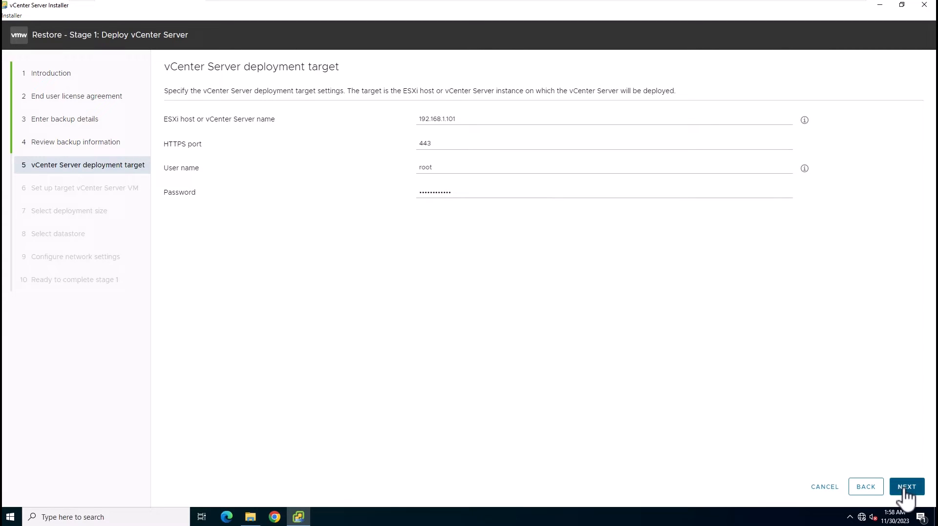
pyautogui.click(905, 487)
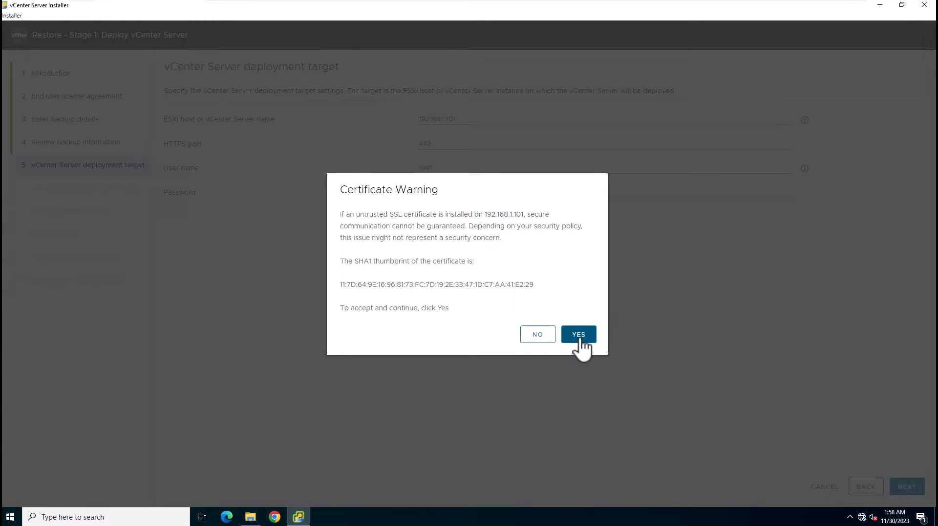
# Trust the host certificate, set the VM root password, keep Tiny size and datastore1
pyautogui.click(577, 334)
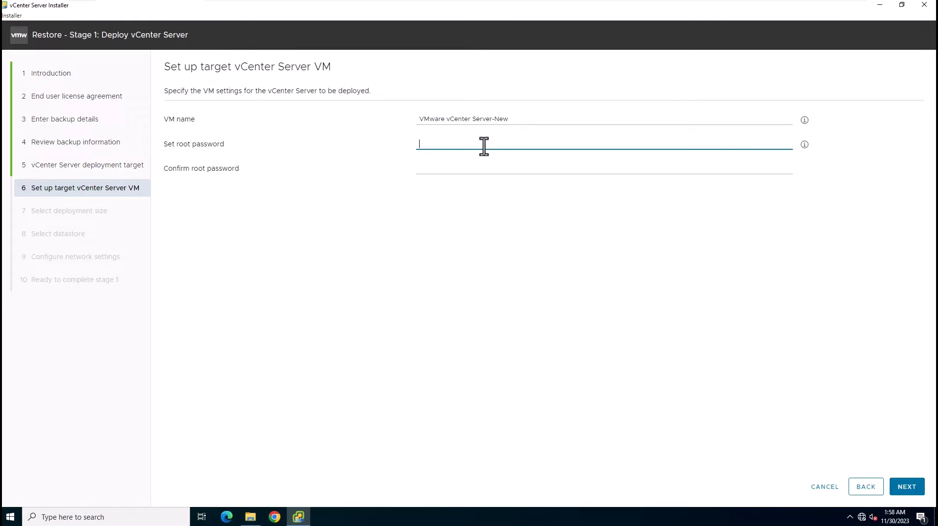
pyautogui.write('password')
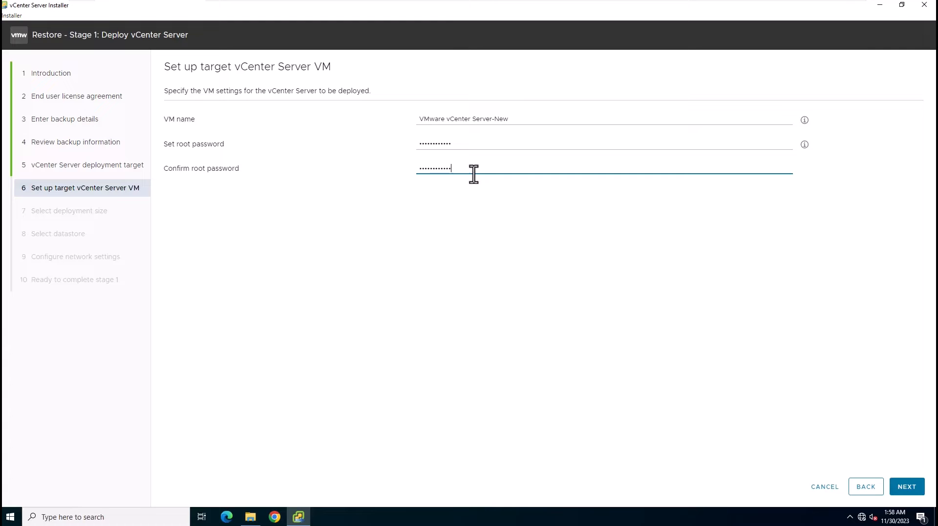
pyautogui.click(906, 487)
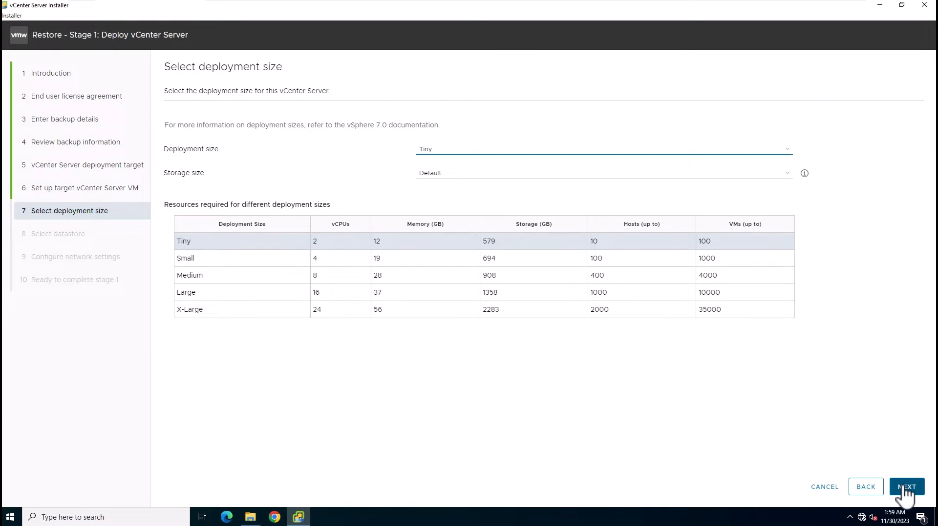
pyautogui.click(906, 486)
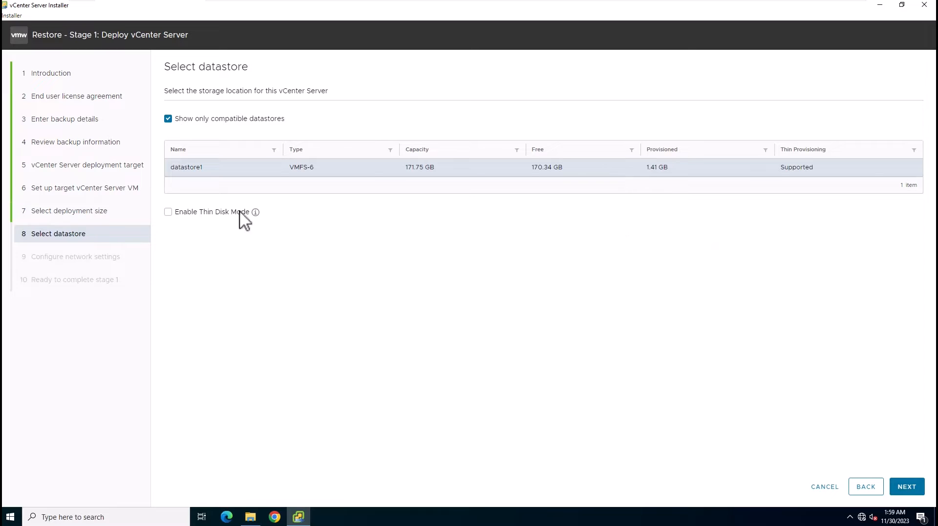
pyautogui.click(905, 487)
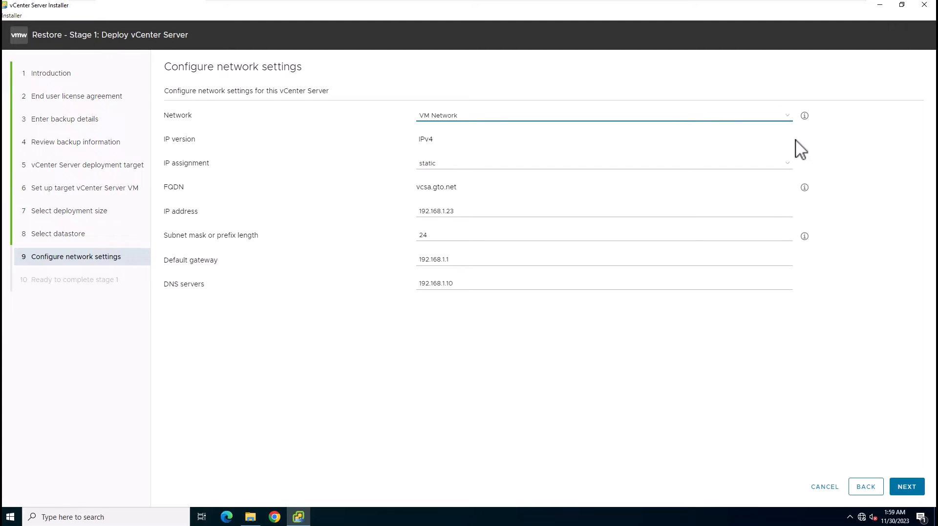
pyautogui.moveTo(795, 343)
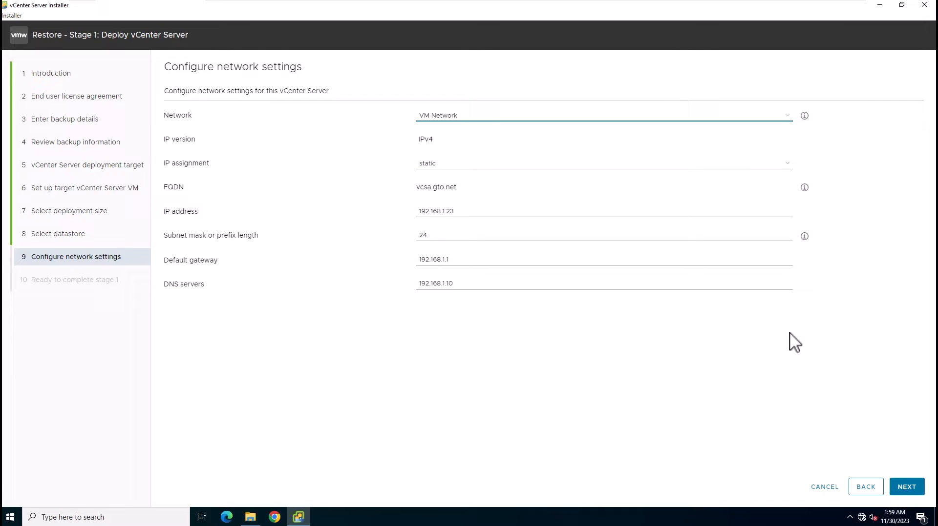
pyautogui.moveTo(907, 486)
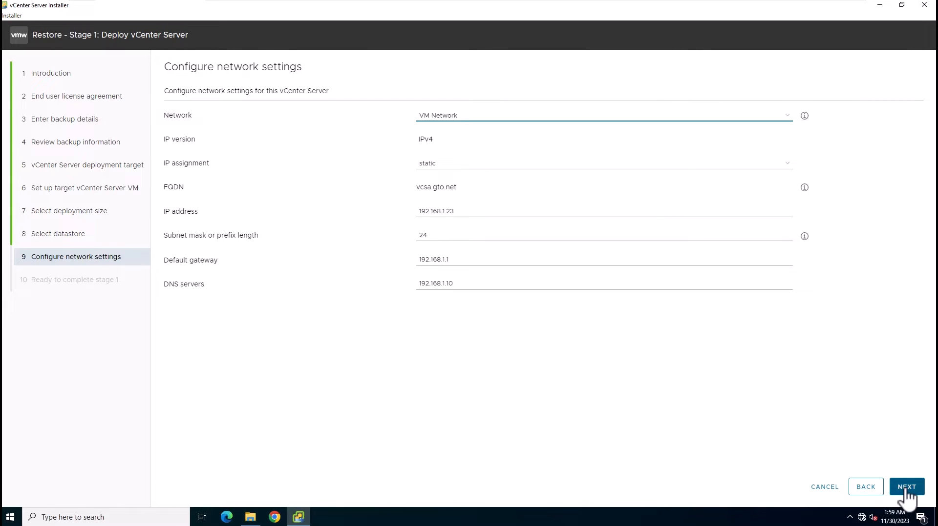
# Keep static IP 192.168.1.23 network settings and finish to deploy Stage 1
pyautogui.click(905, 486)
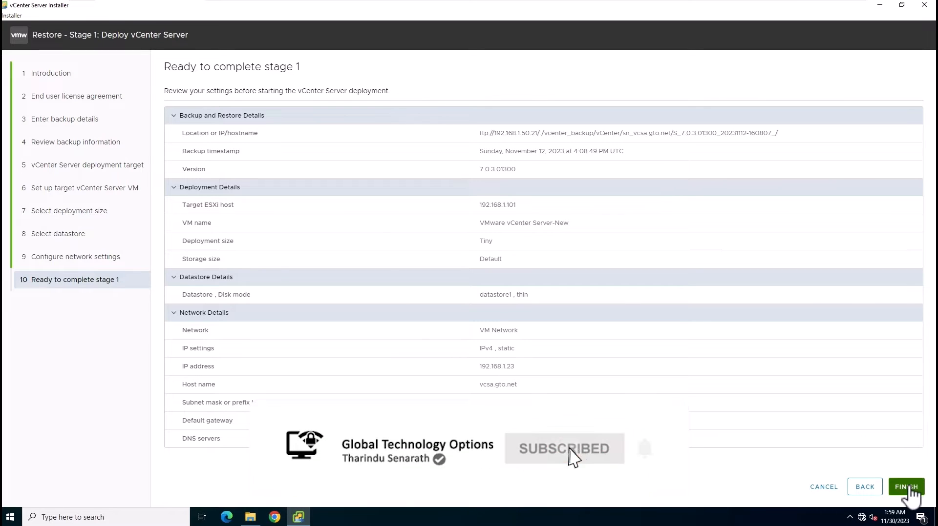
pyautogui.click(906, 487)
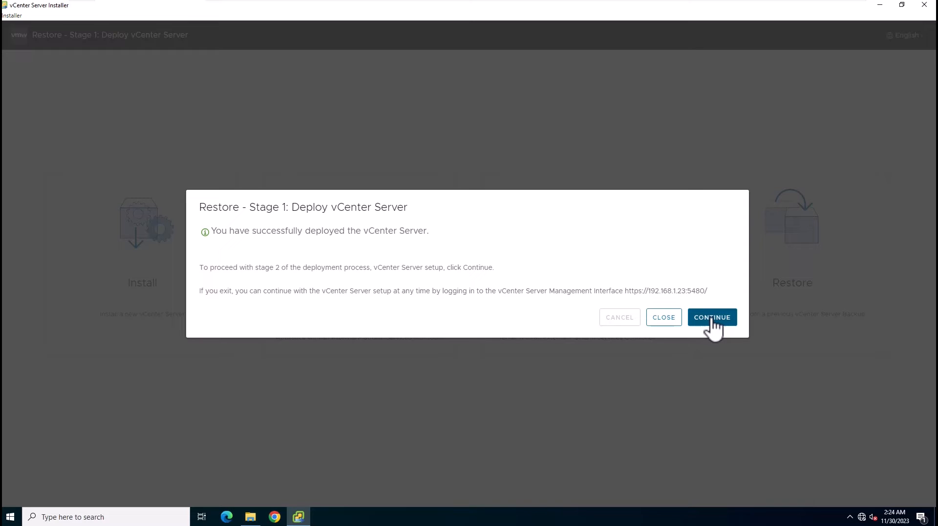
# Continue from the Stage 1 success dialog into the Stage 2 restore wizard
pyautogui.click(711, 318)
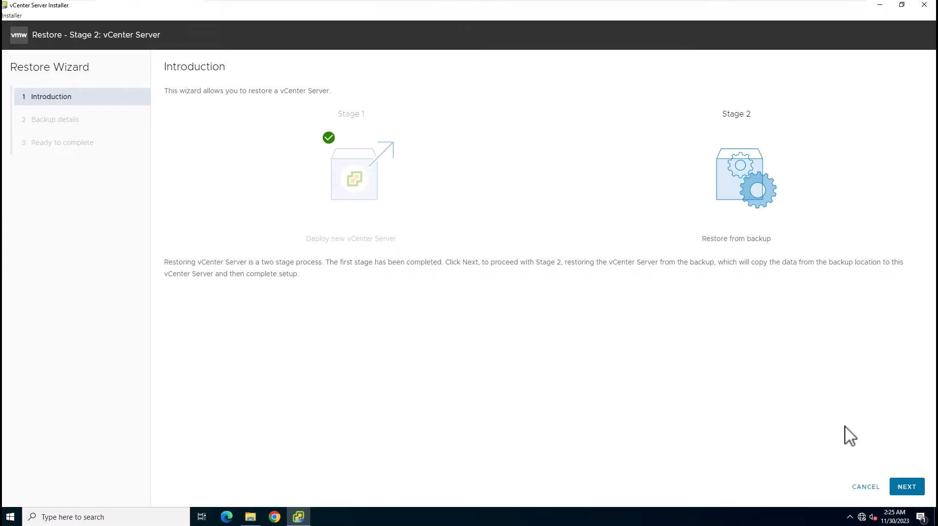
# Accept the filled FTP backup details and reach the ready-to-complete review for vcsa.gto.net
pyautogui.click(906, 487)
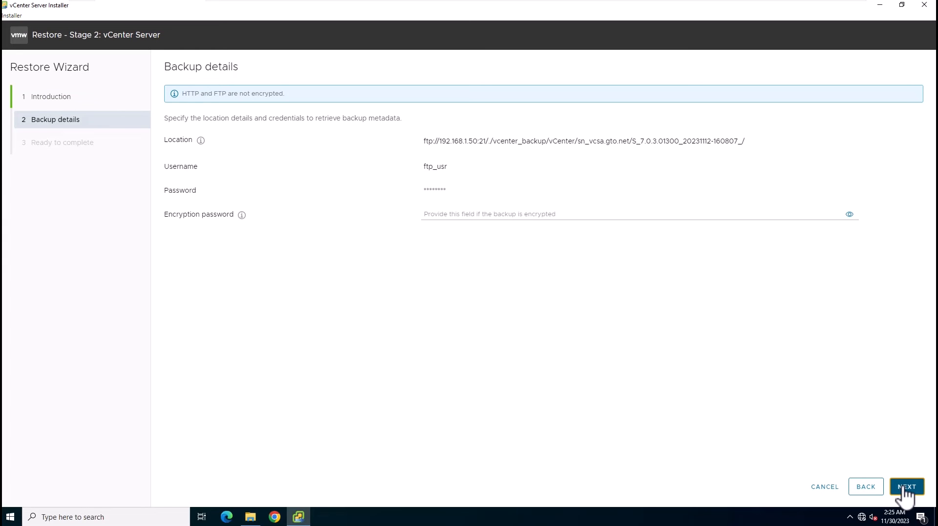
pyautogui.moveTo(593, 214)
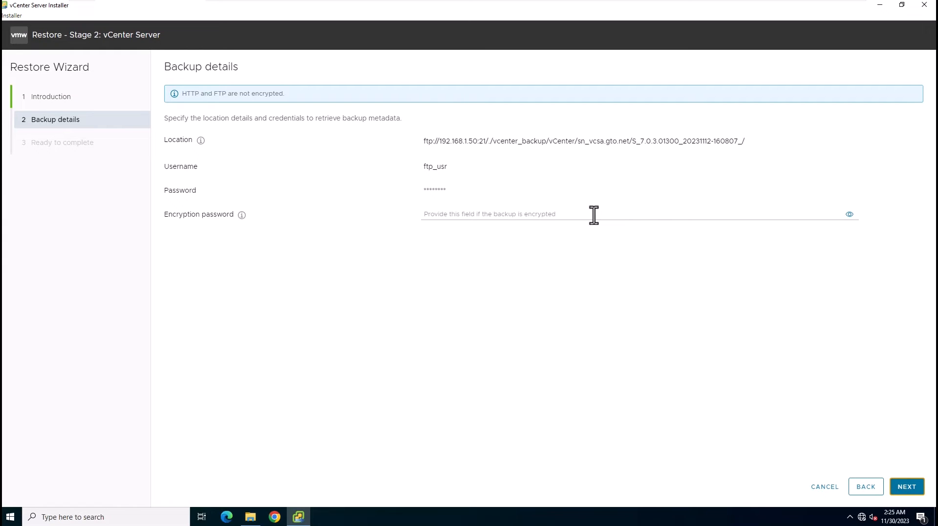
pyautogui.moveTo(907, 487)
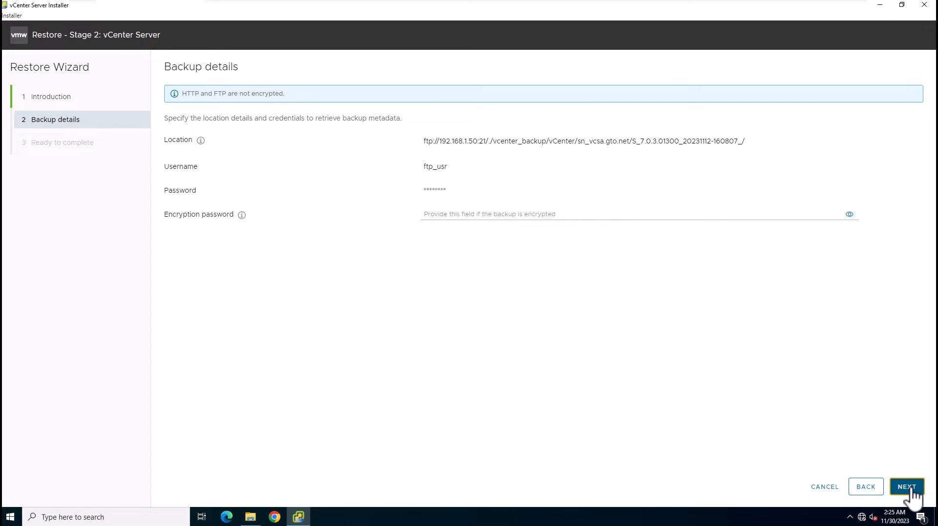
pyautogui.click(906, 487)
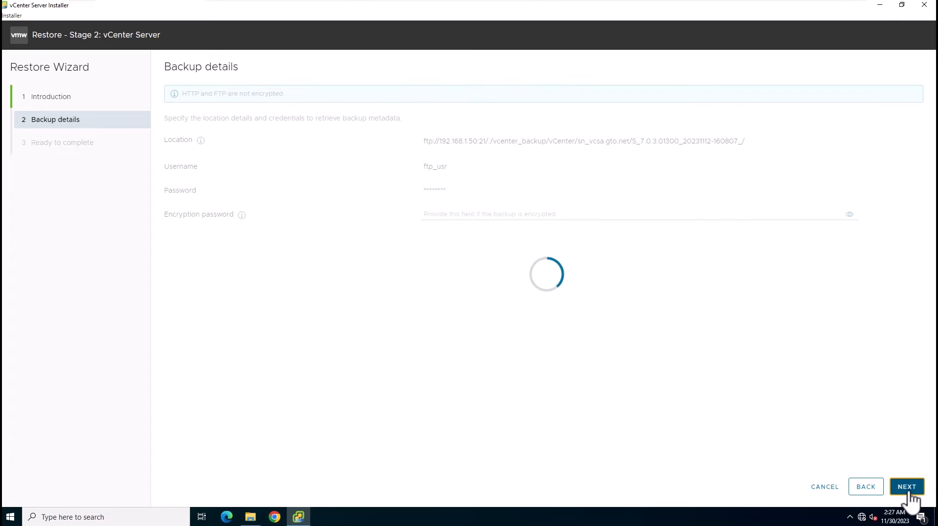
pyautogui.click(905, 486)
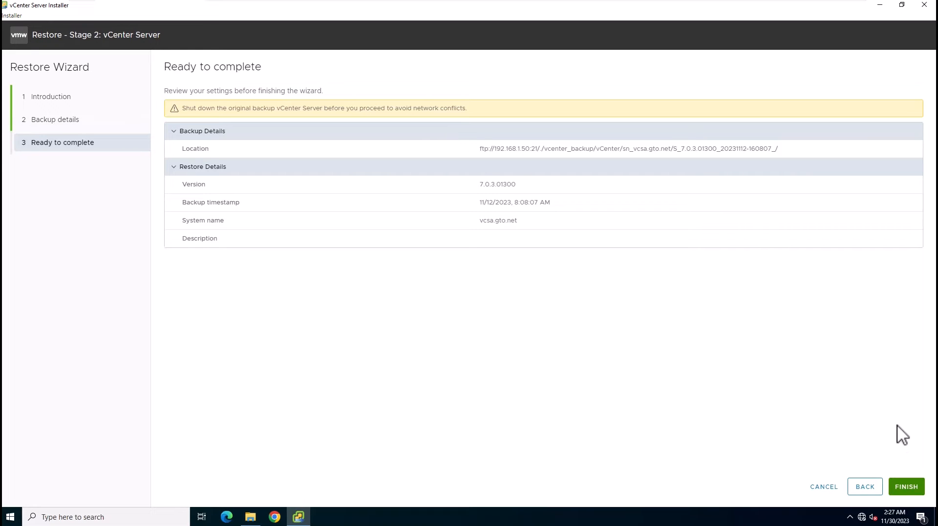
pyautogui.moveTo(883, 408)
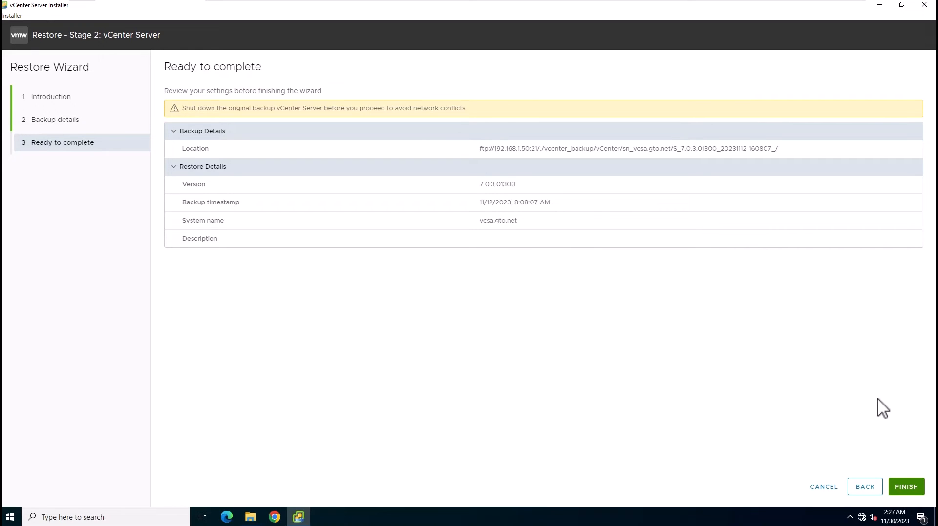
pyautogui.moveTo(674, 201)
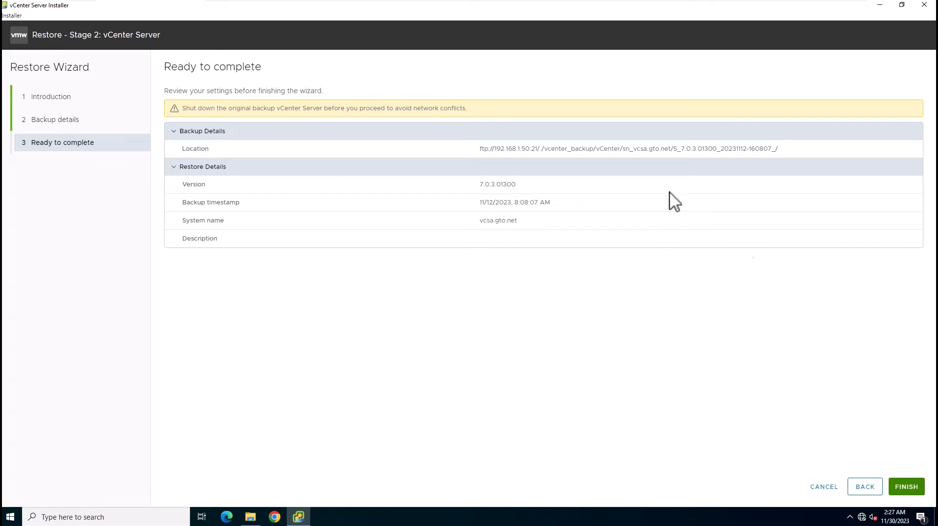
pyautogui.moveTo(840, 506)
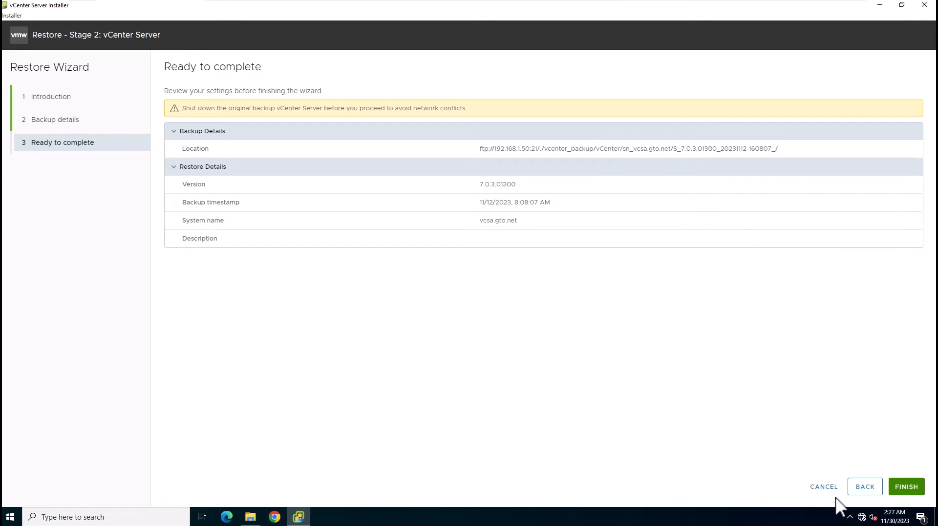
# Finish the wizard and confirm the warning to start the unstoppable Stage 2 restore
pyautogui.click(906, 487)
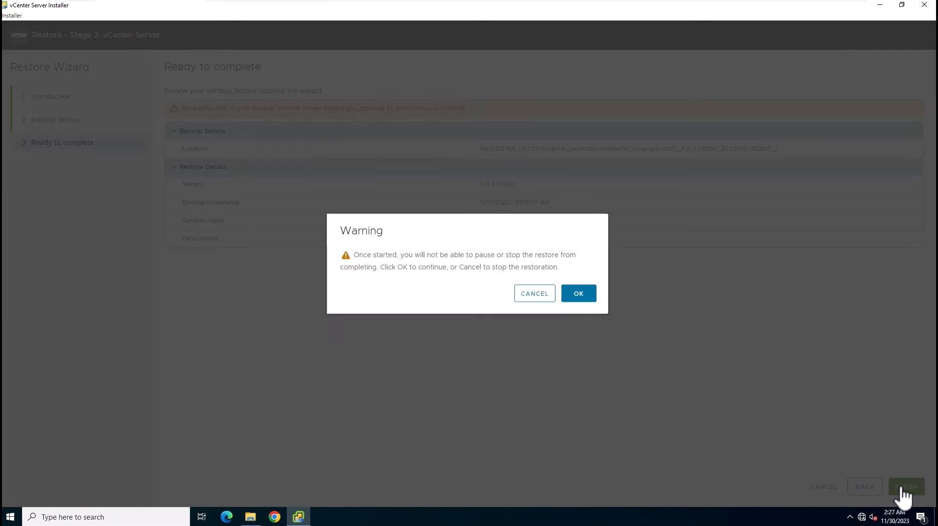
pyautogui.moveTo(437, 285)
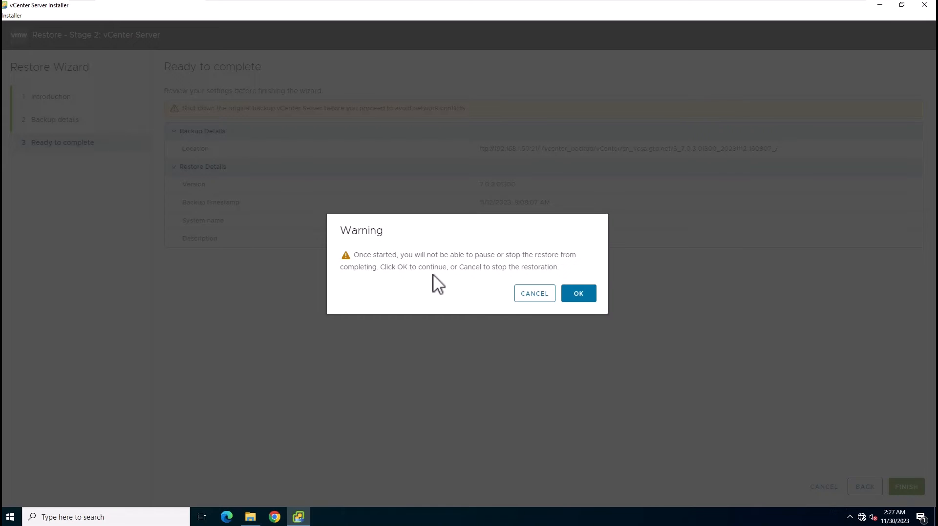
pyautogui.moveTo(577, 293)
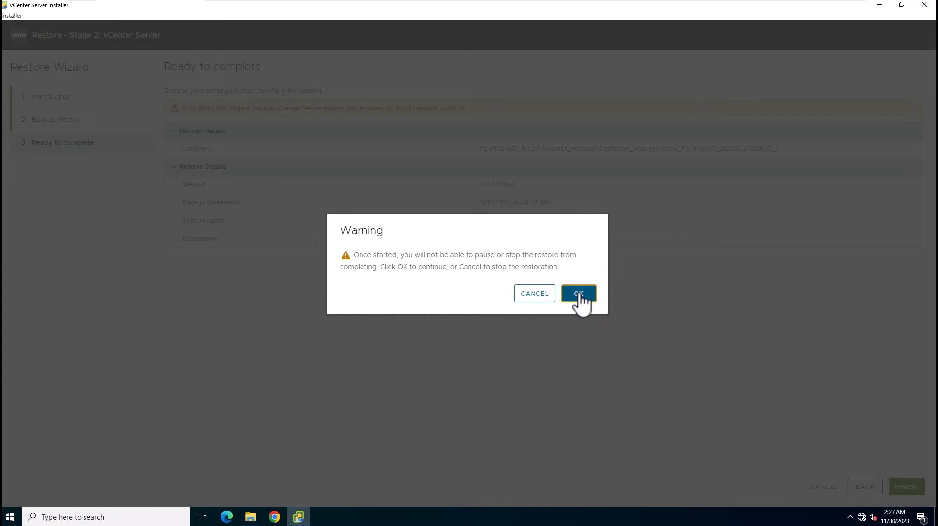
pyautogui.click(577, 293)
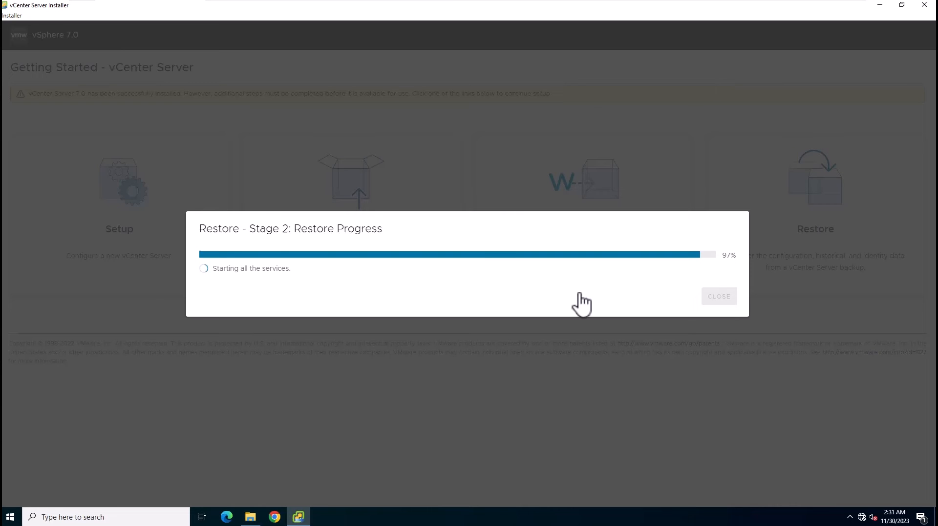
pyautogui.moveTo(559, 231)
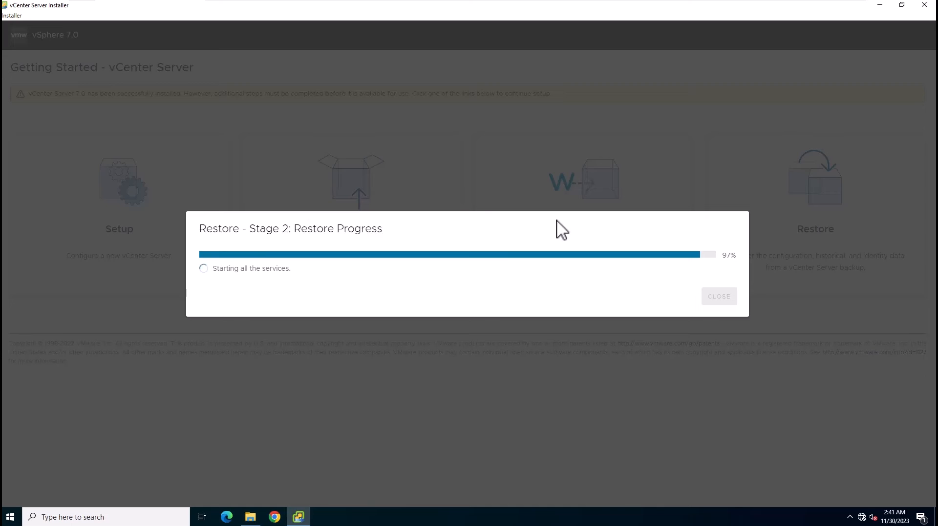
pyautogui.moveTo(884, 462)
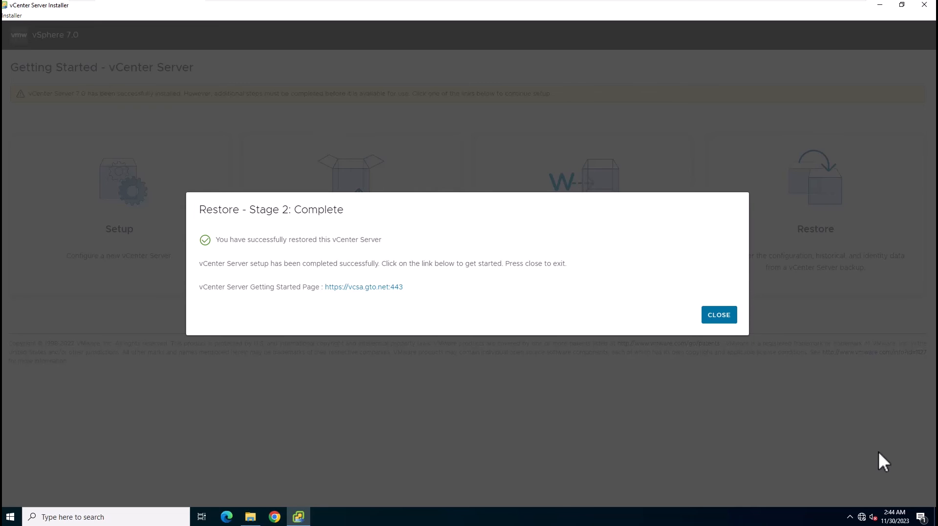
pyautogui.moveTo(676, 337)
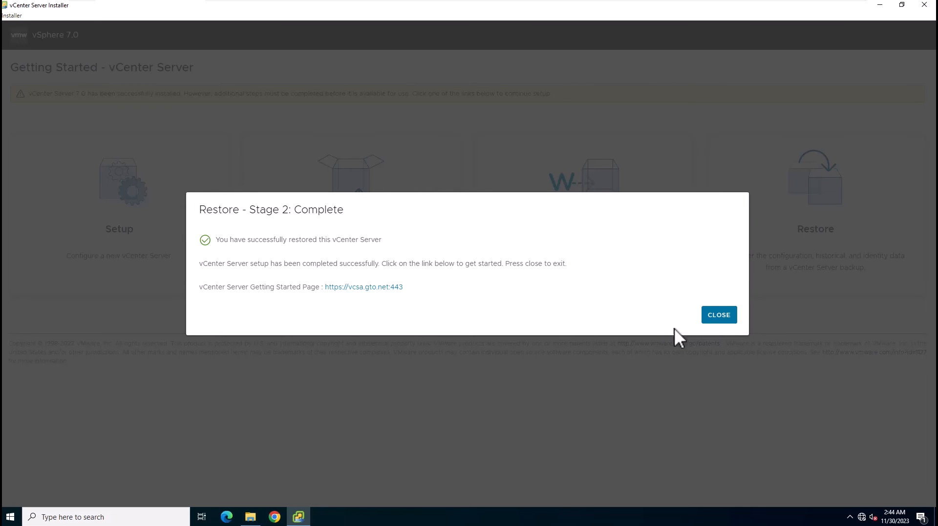
pyautogui.moveTo(718, 316)
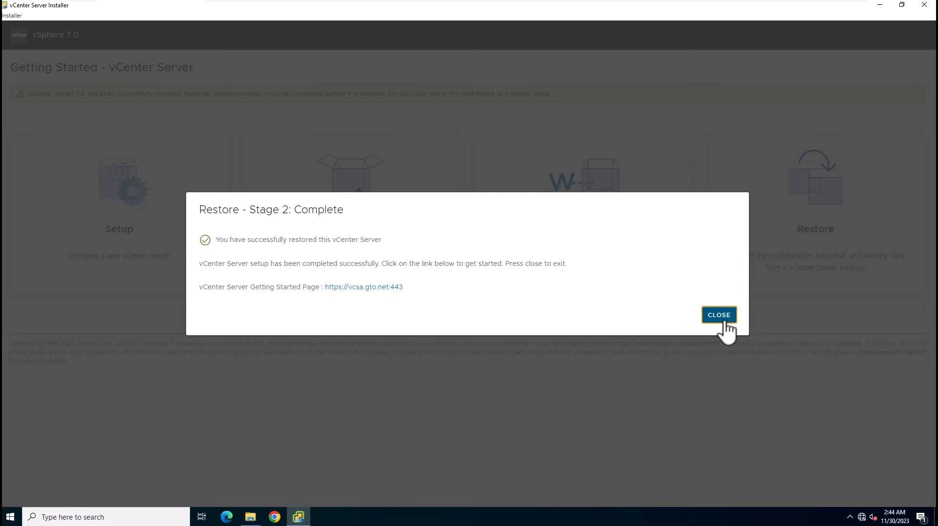
# Dismiss the restore completion message and reach the vcsa.gto.net vSphere login page in Chrome
pyautogui.click(718, 314)
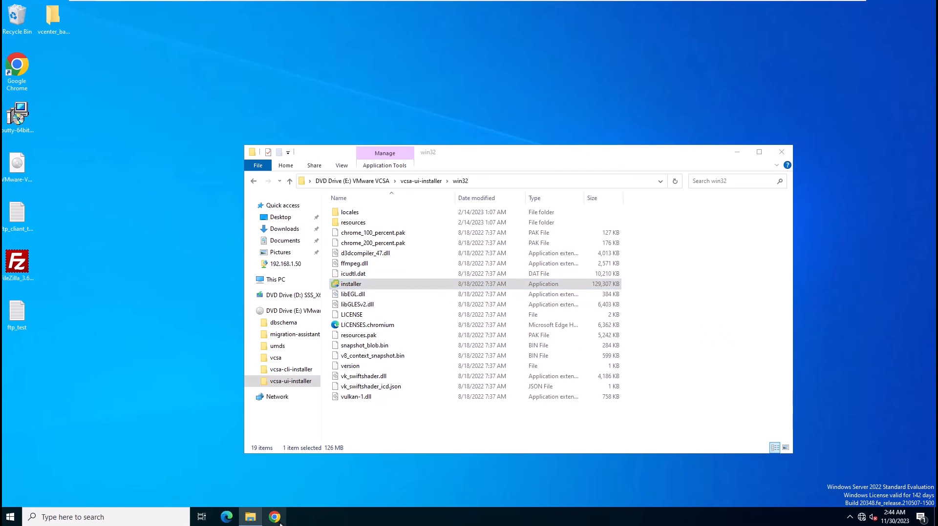
pyautogui.click(274, 517)
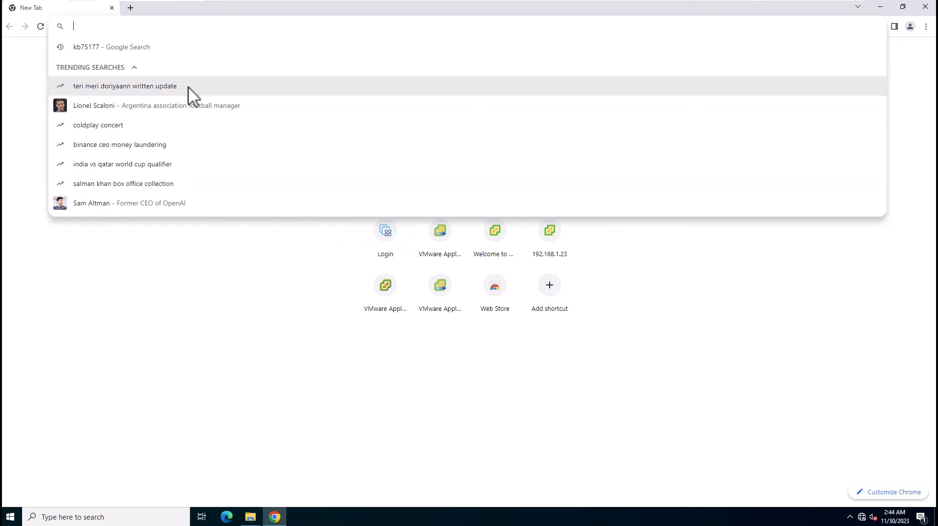
pyautogui.click(548, 230)
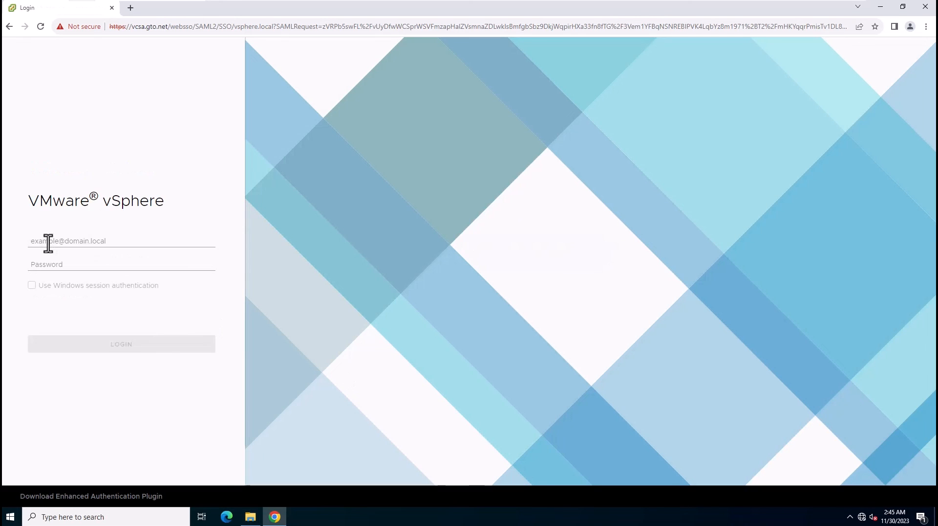
# Sign in as Administrator and view the restored vcsa.gto.net summary with Good overall health
pyautogui.click(121, 344)
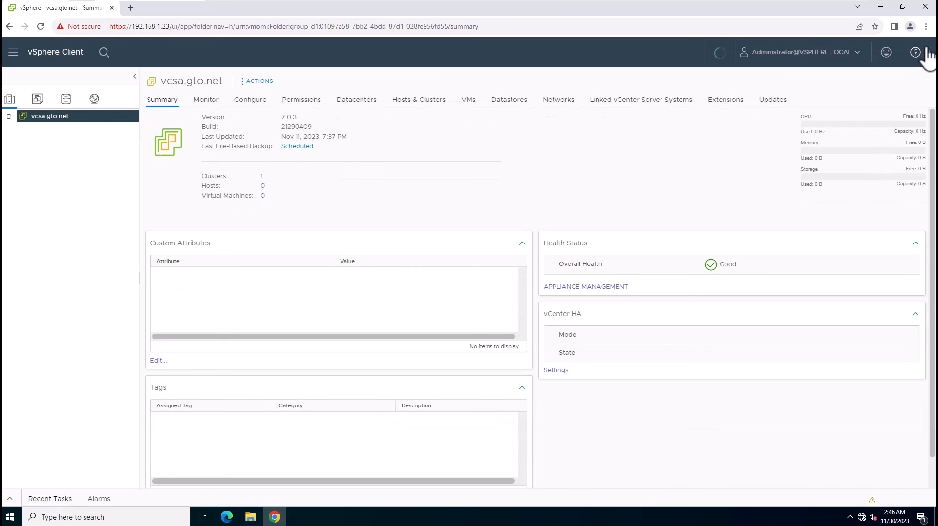
pyautogui.click(720, 52)
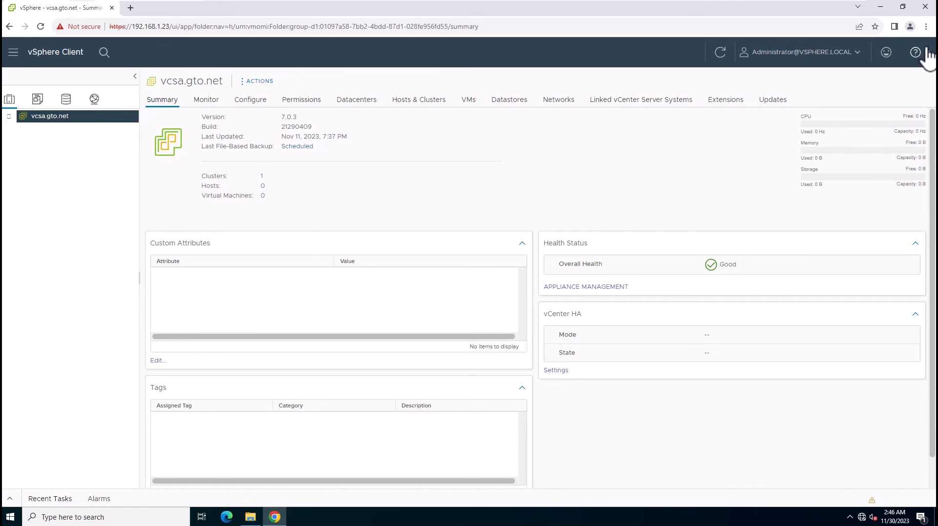